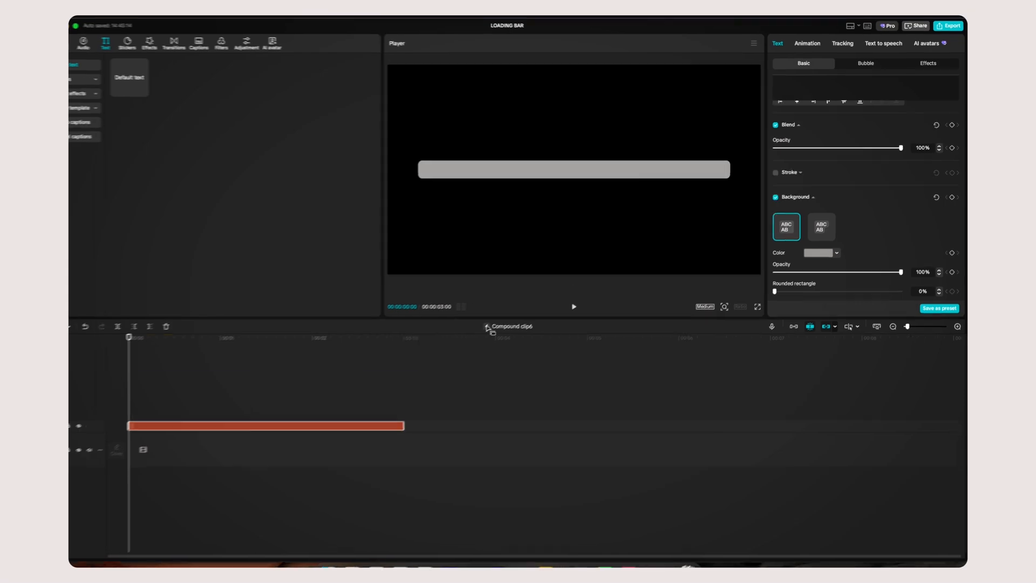
Duplicate the bar compound clip as a yellow copy on Layer 3
right_click(264, 426)
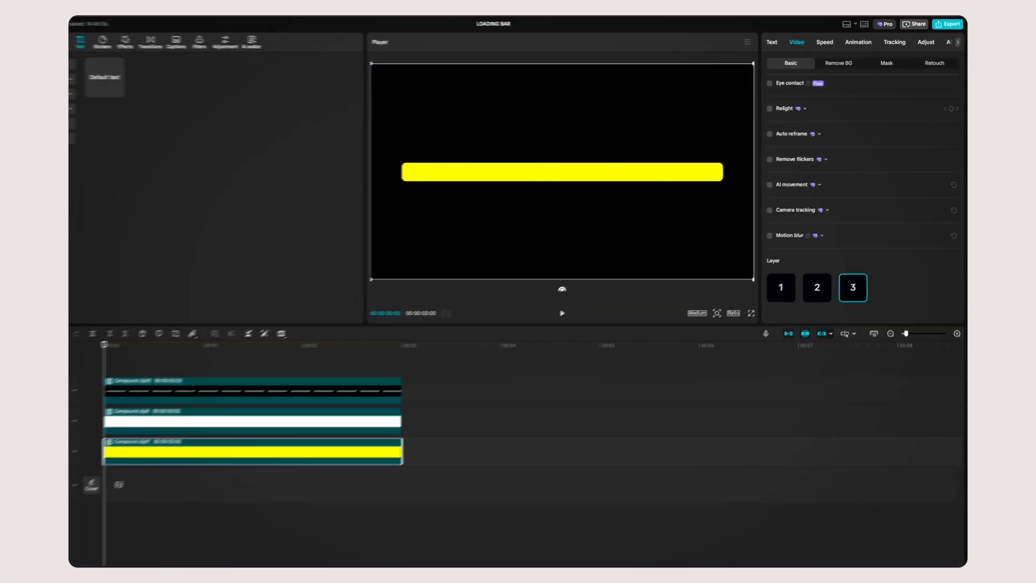
Add a keyframed mask to the yellow bar clip so it reveals across the white track
right_click(251, 450)
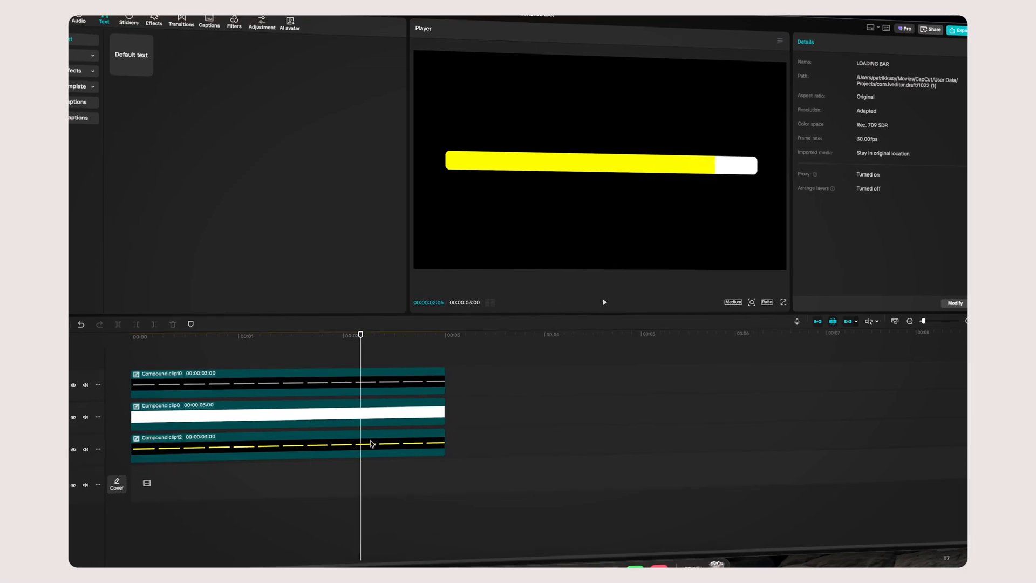
right_click(370, 444)
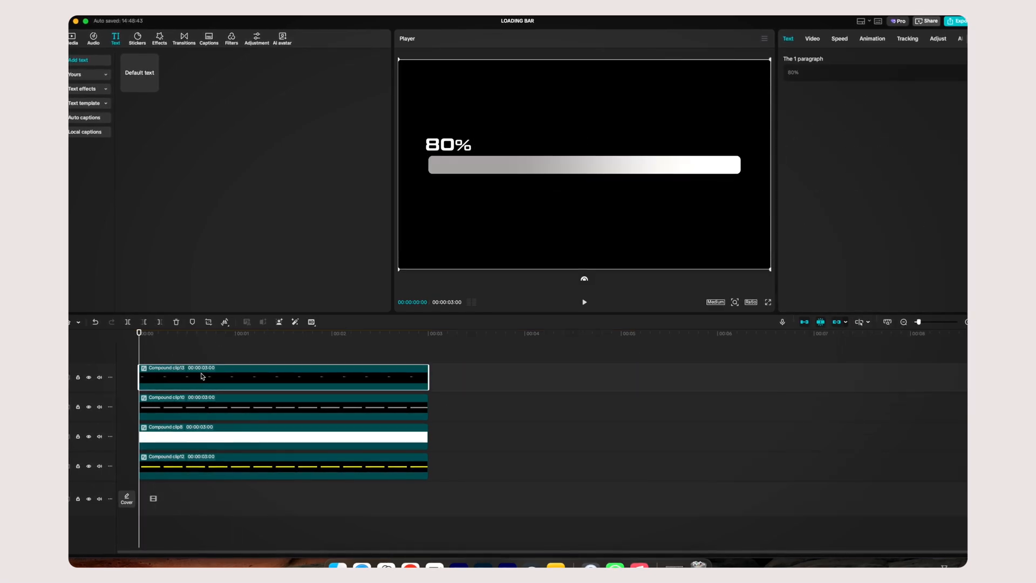
Select the 80% percentage label compound clip on the top track
click(809, 39)
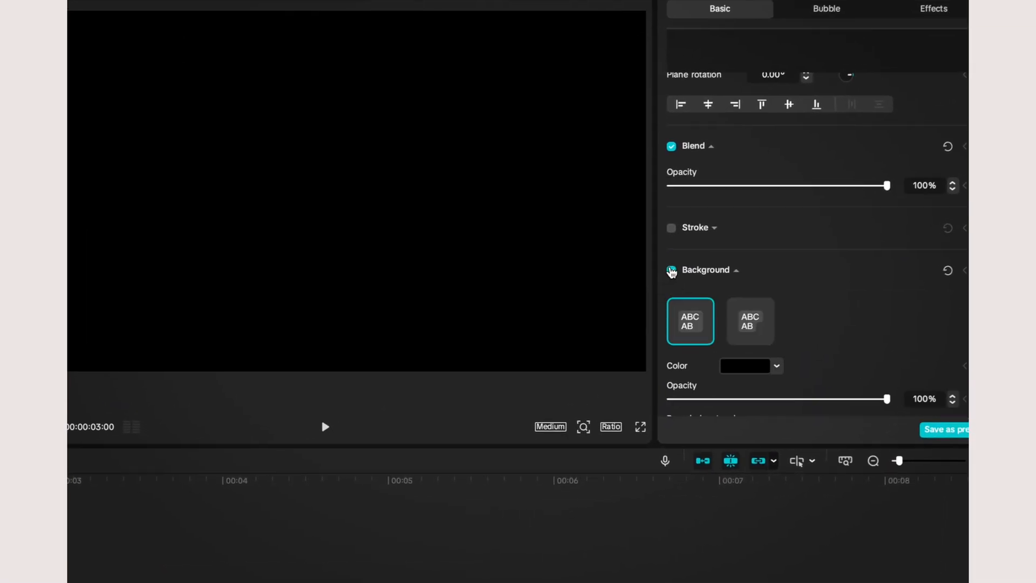
Give the text clip a solid background fill and add a mask to shape it
click(857, 39)
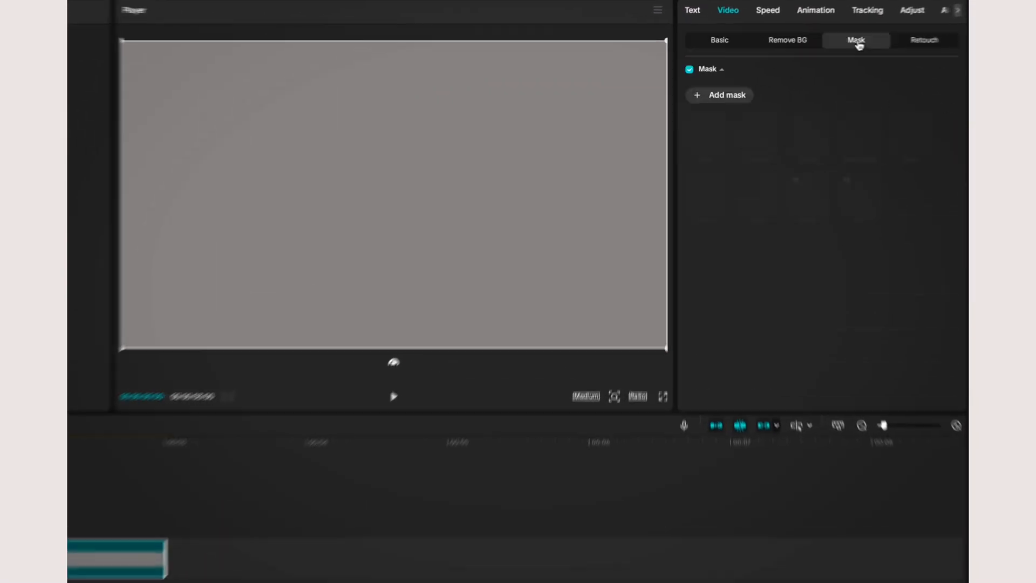
click(718, 95)
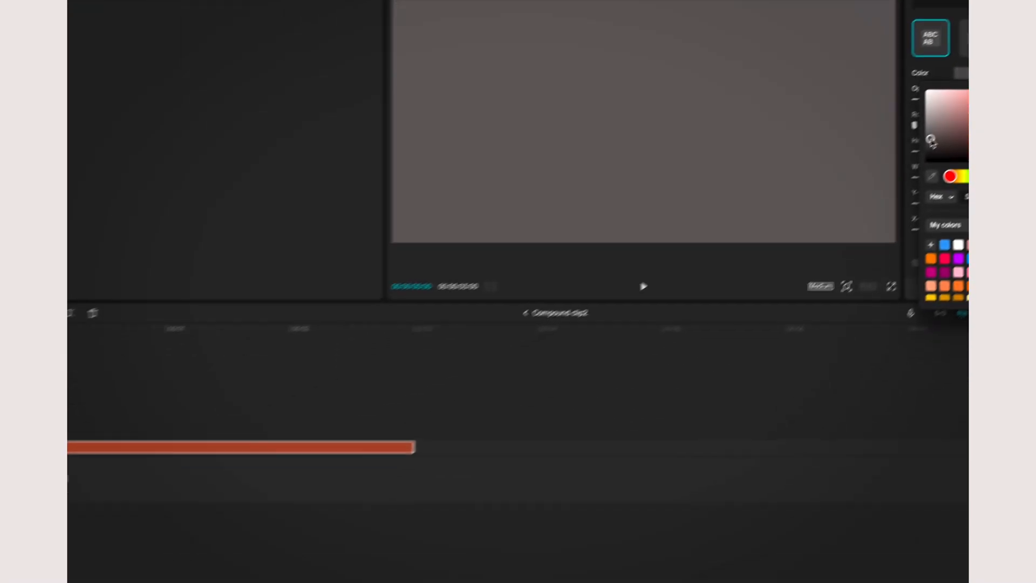
right_click(262, 350)
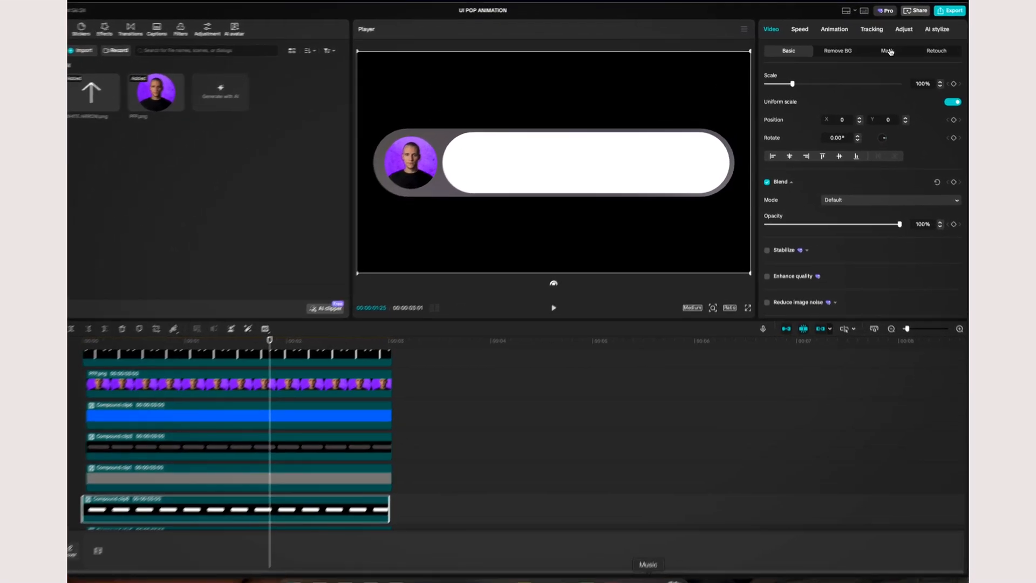
Mask the imported profile photo into a circle beside the stacked shape clips
click(885, 50)
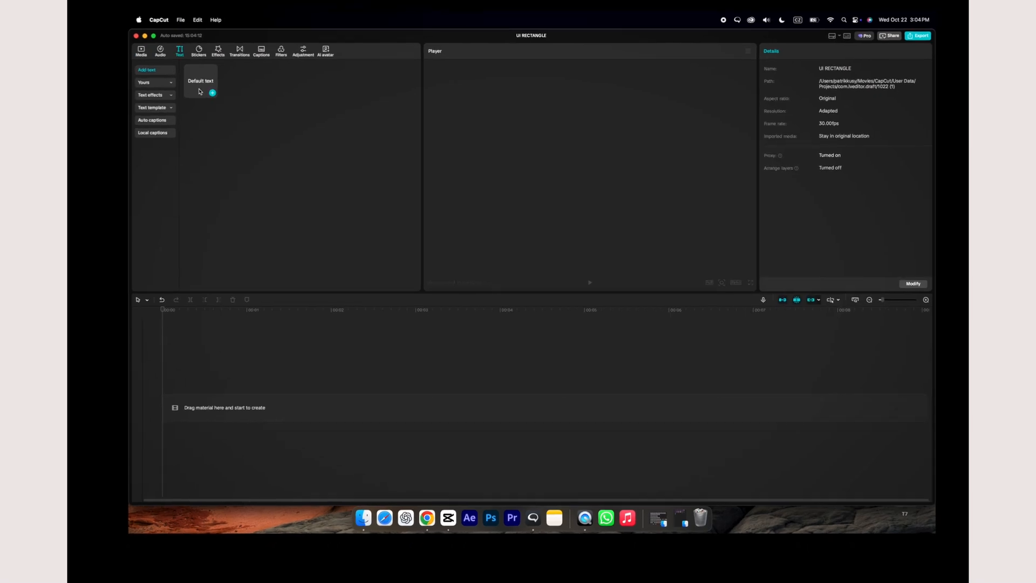
Add Default text, then drag the feathered Circle mask over the rectangle's corner
click(201, 81)
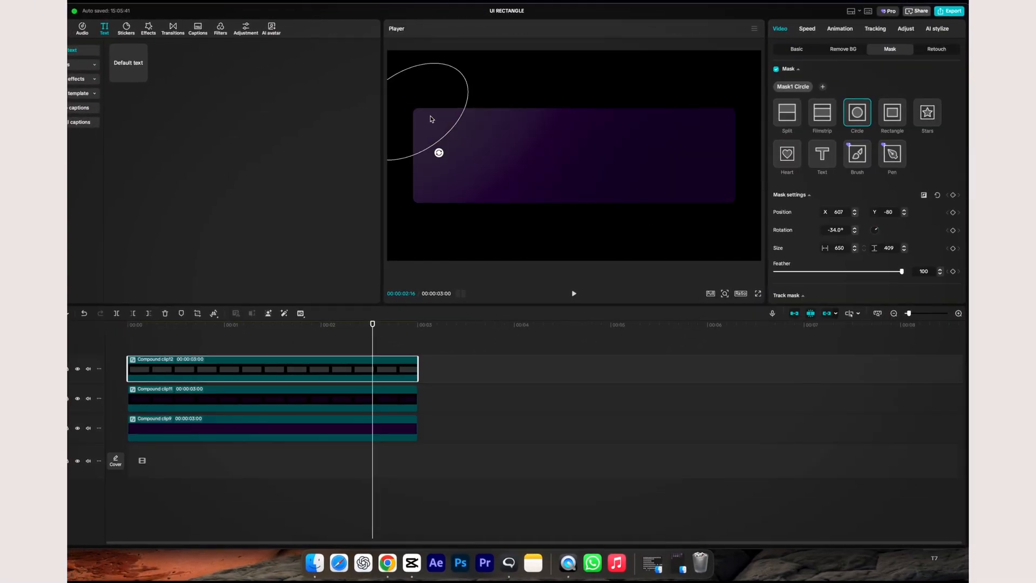
drag(438, 152, 477, 165)
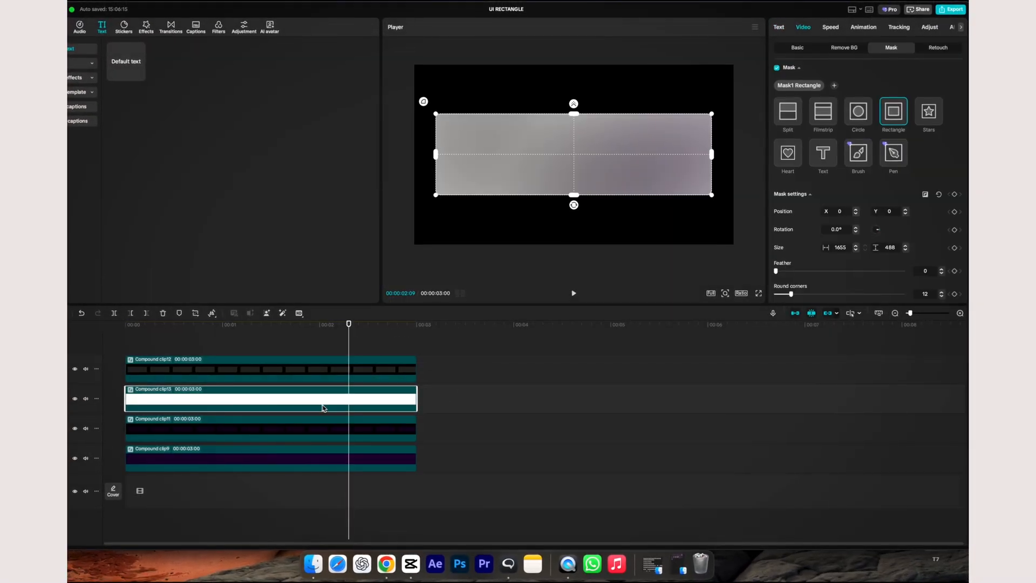
Move the white rounded-rectangle clip to Layer 1, behind all other layers
click(796, 53)
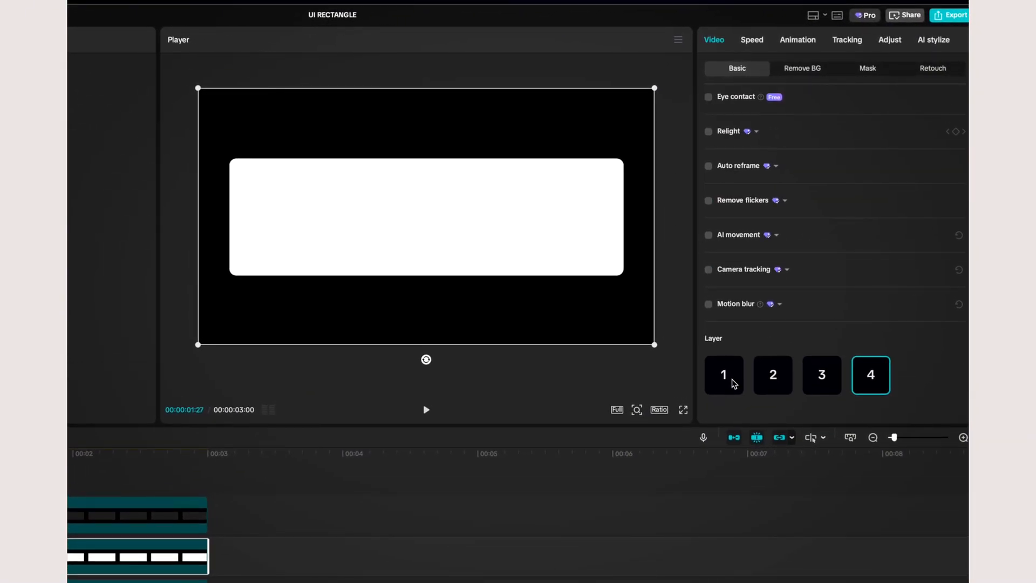
click(865, 68)
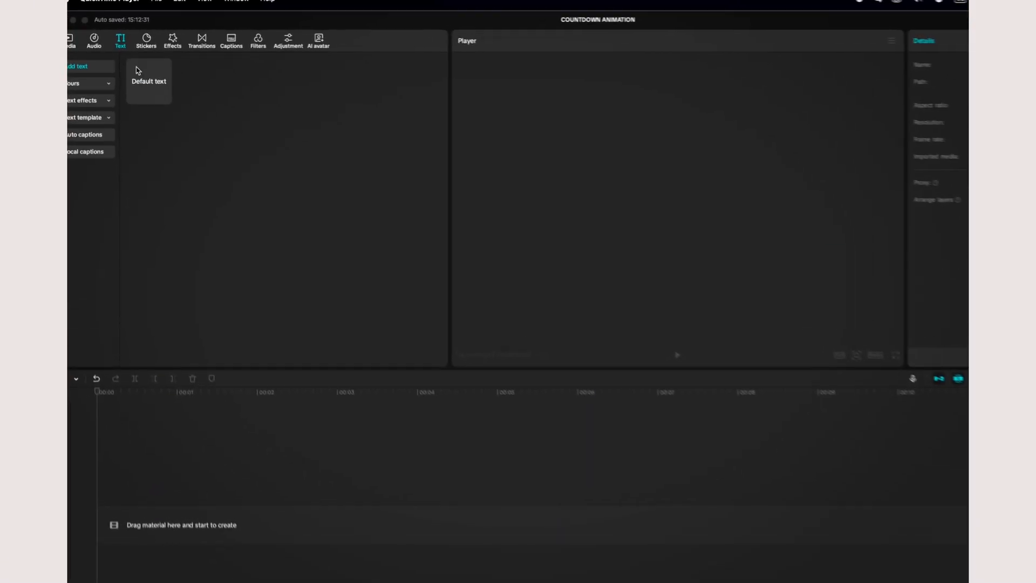
Make a light blue O ring from Default text and group the SECONDS text into a compound clip
click(148, 76)
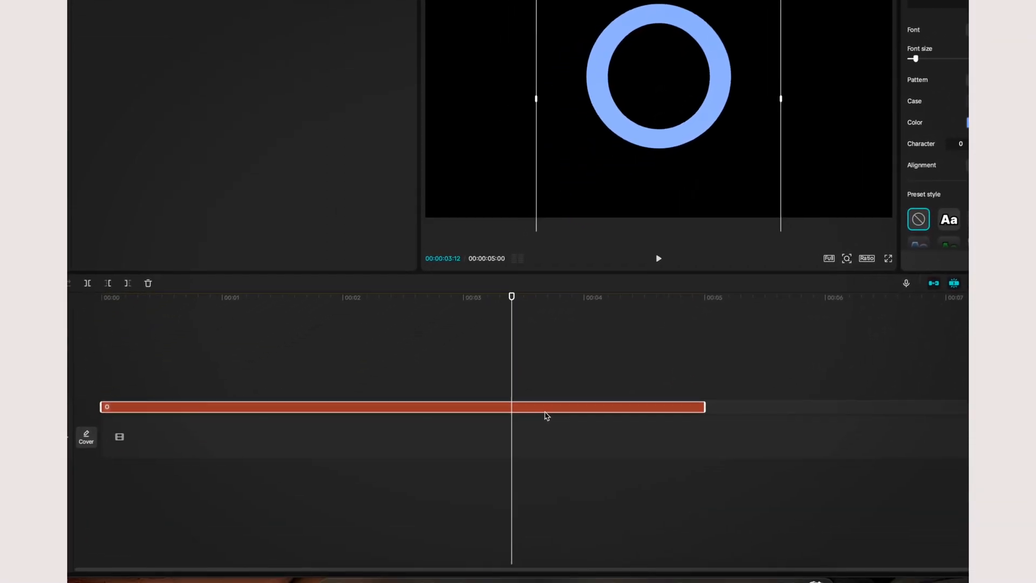
click(792, 256)
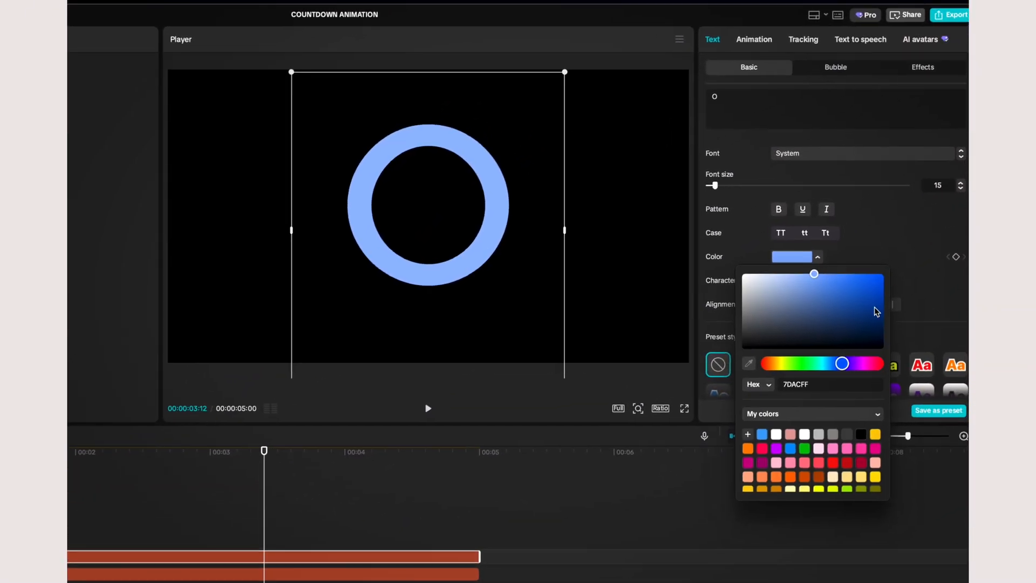
click(753, 39)
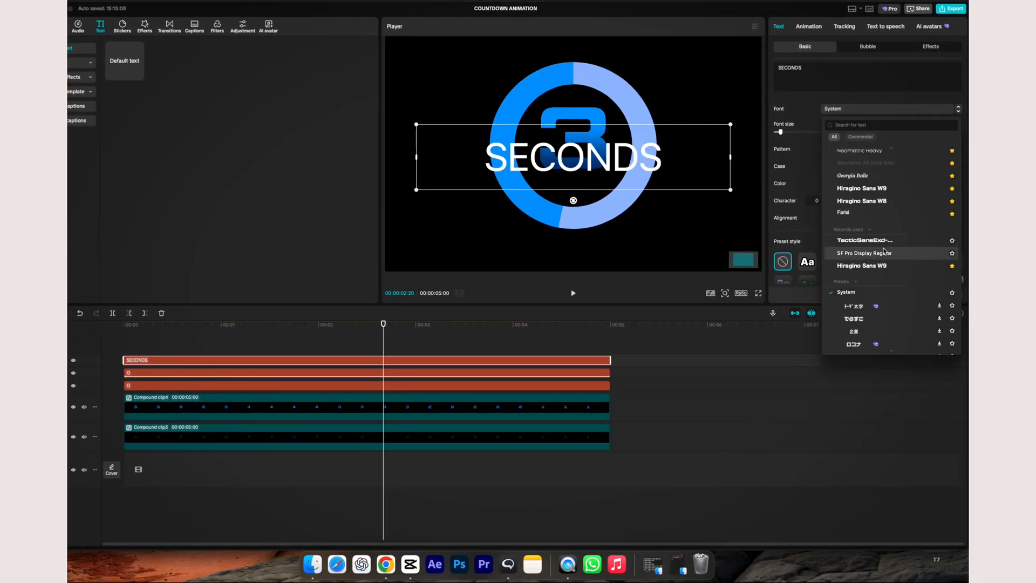
right_click(164, 359)
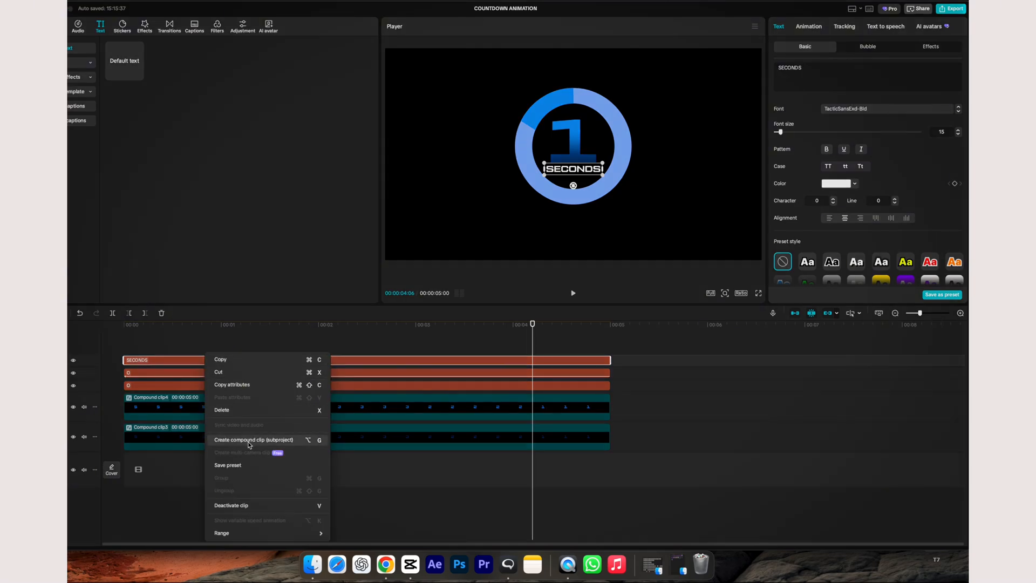